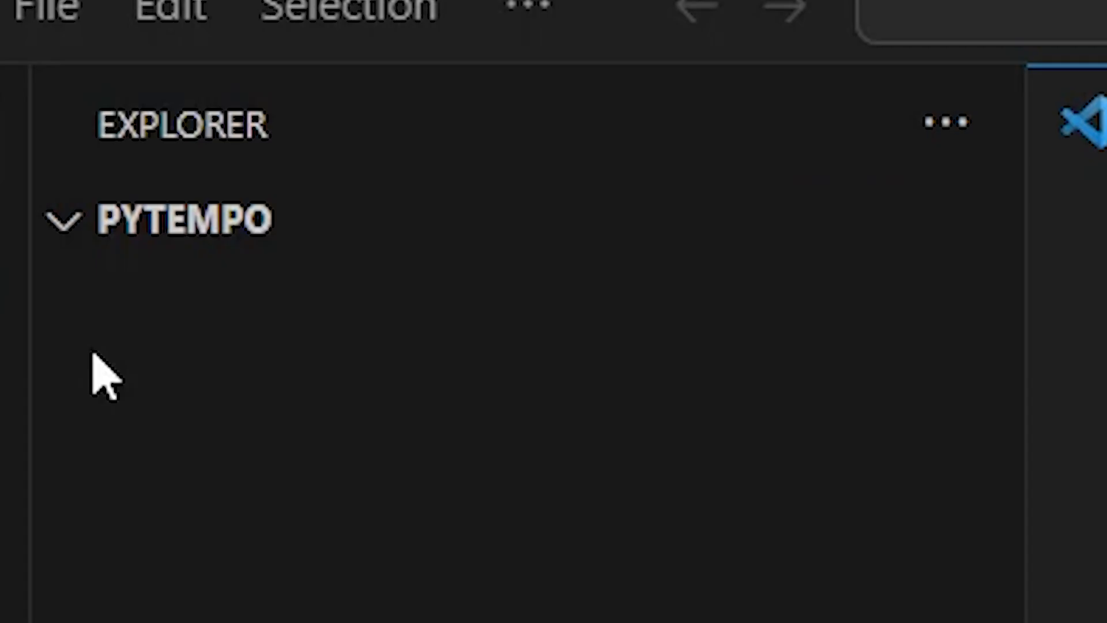
- Place the cursor in the PYTEMPO script to write the variables, VideoFileClip import and window.read() loop
click(736, 219)
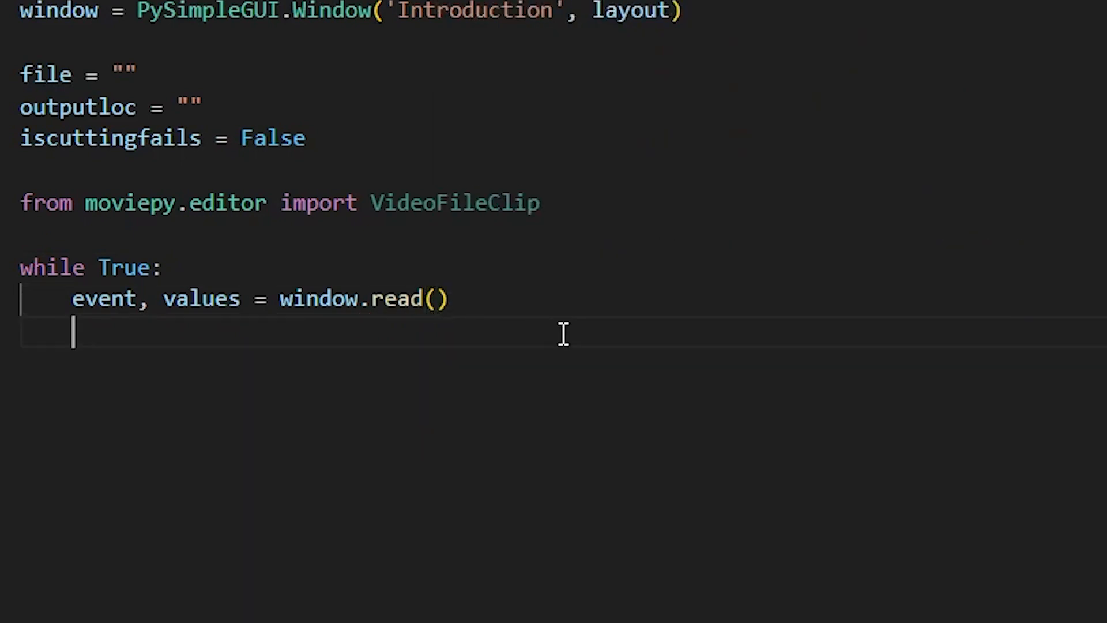
- Add print(event, values) and begin an if event in (None, "Exit"): check inside the loop
text(print(event, values))
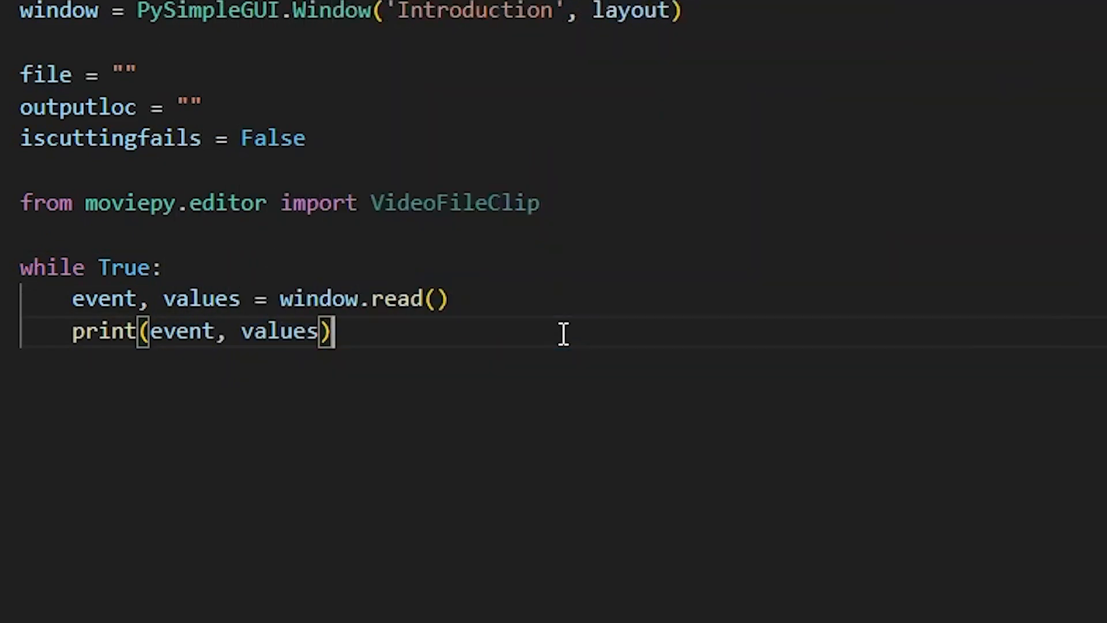
text(of event in (None,)
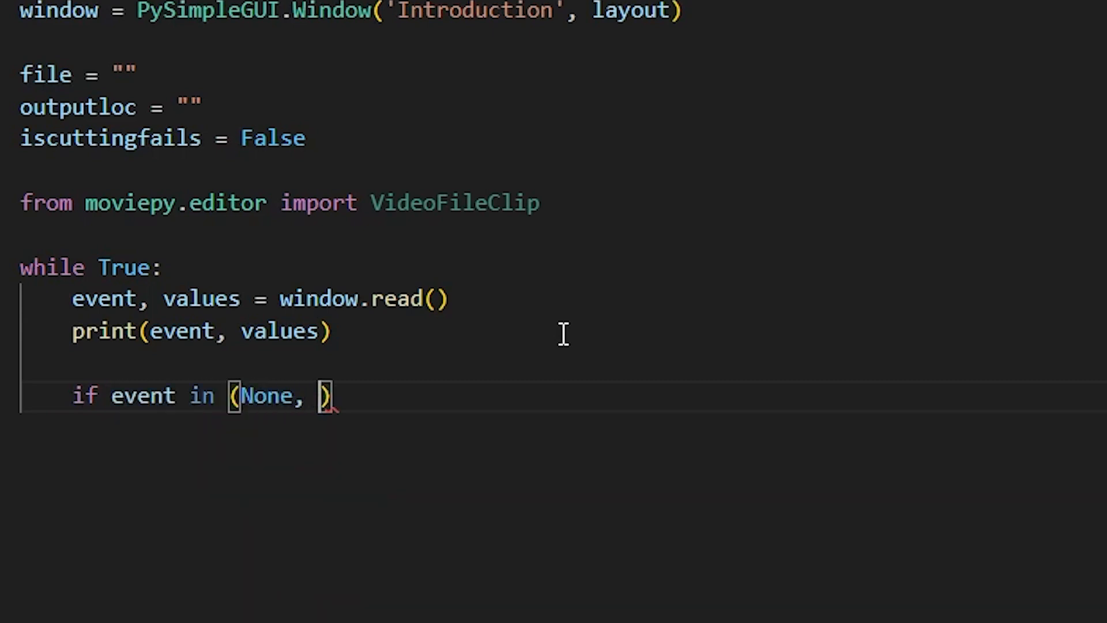
text("Exit"):)
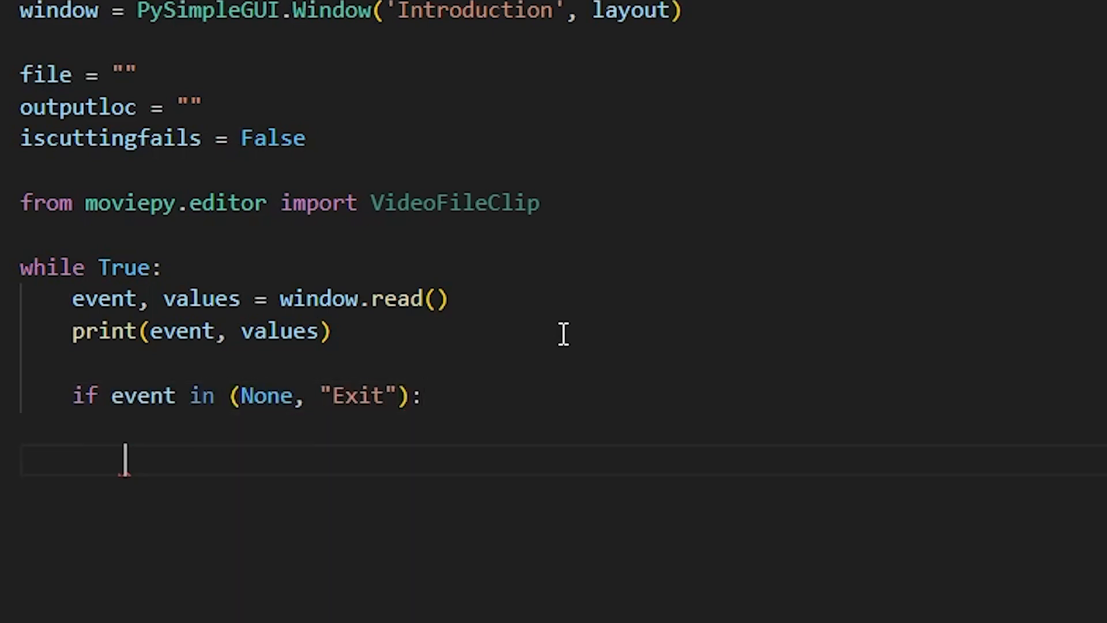